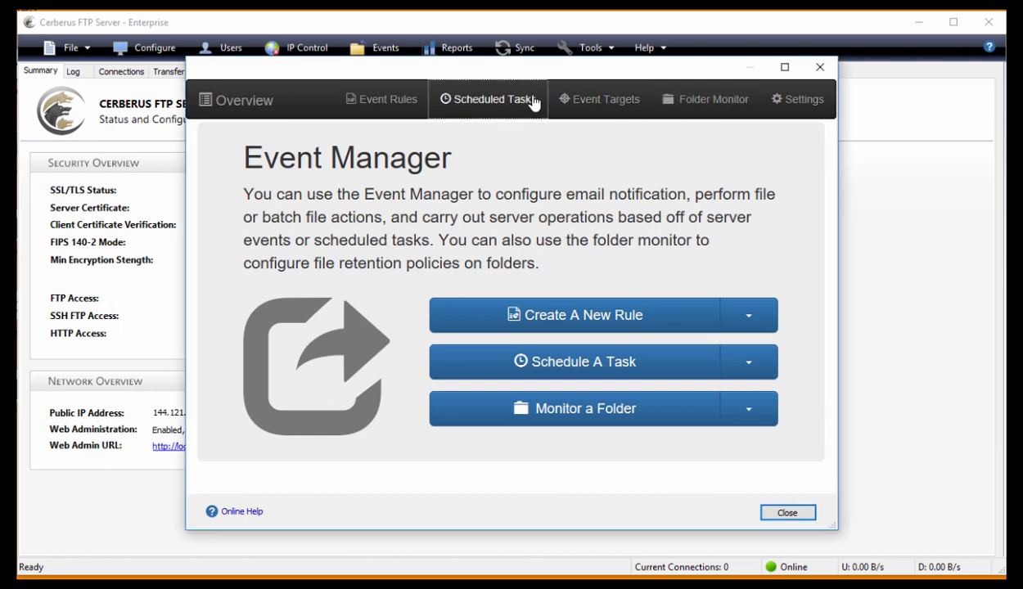
Add a new scheduled task named 'Backup' from the Scheduled Tasks list in Event Manager
left_click(487, 100)
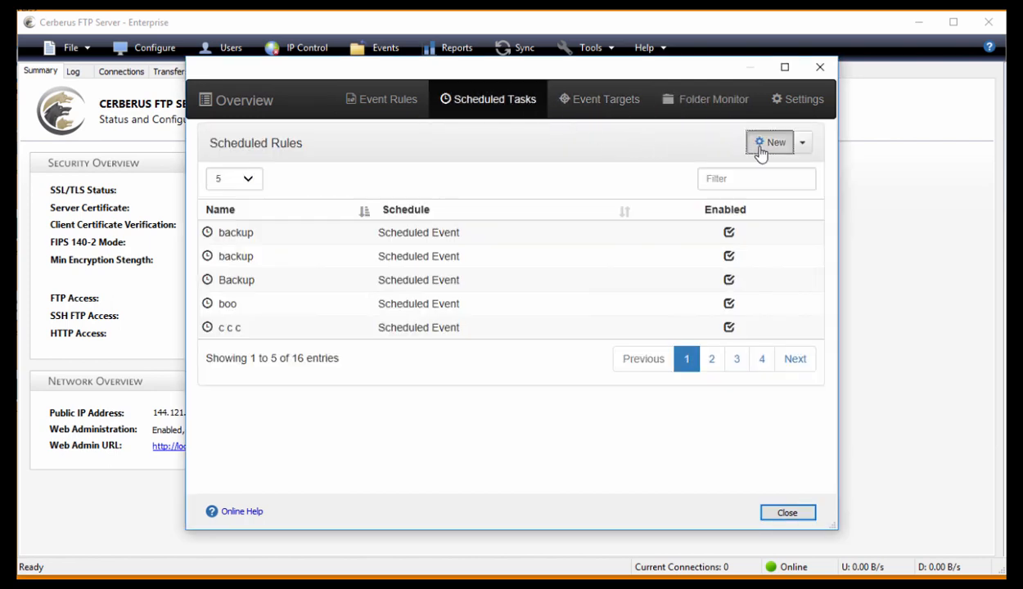
left_click(771, 141)
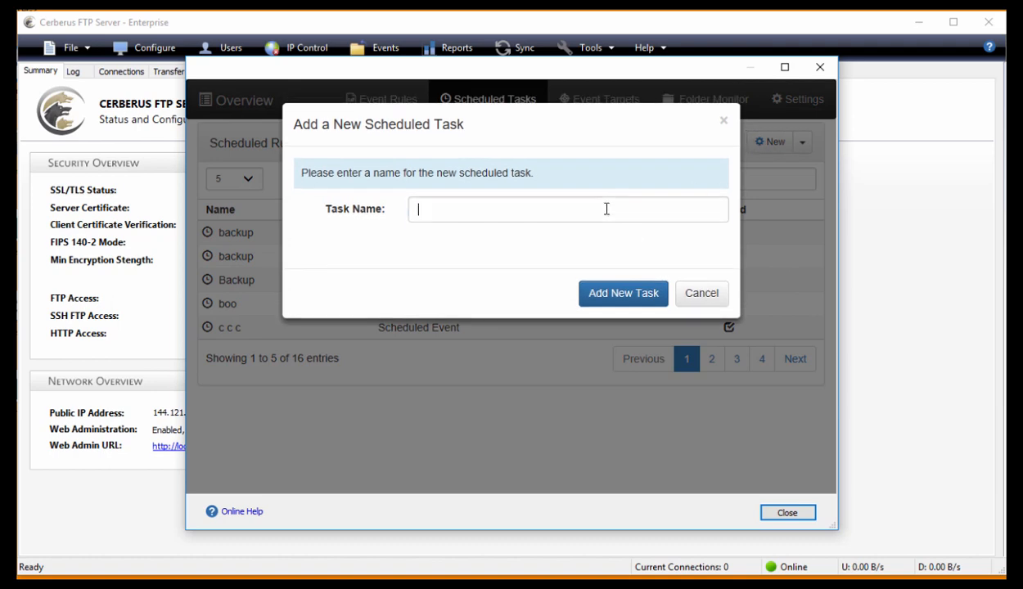
type("Bac")
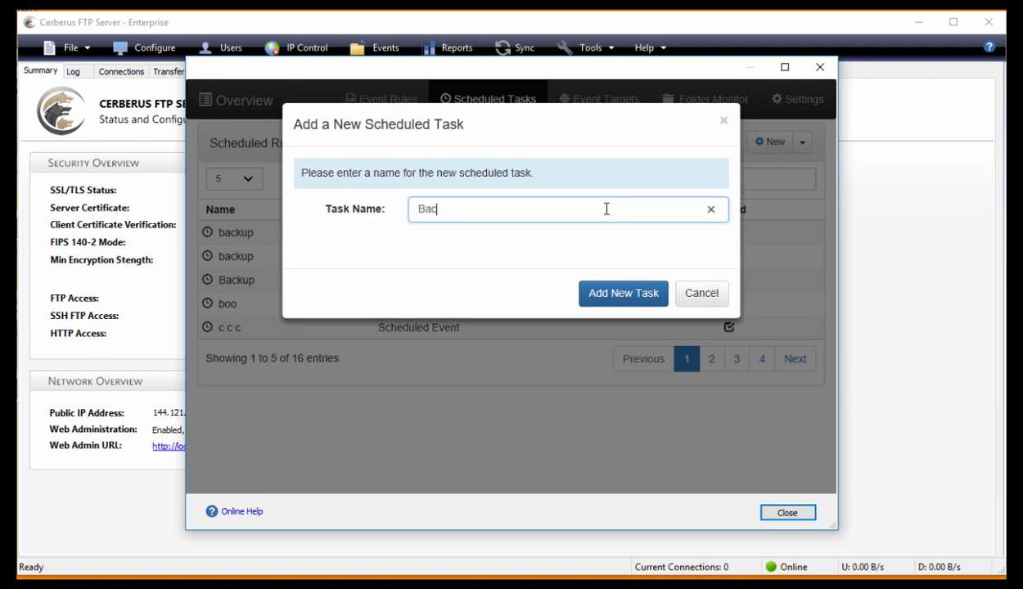
type("kup")
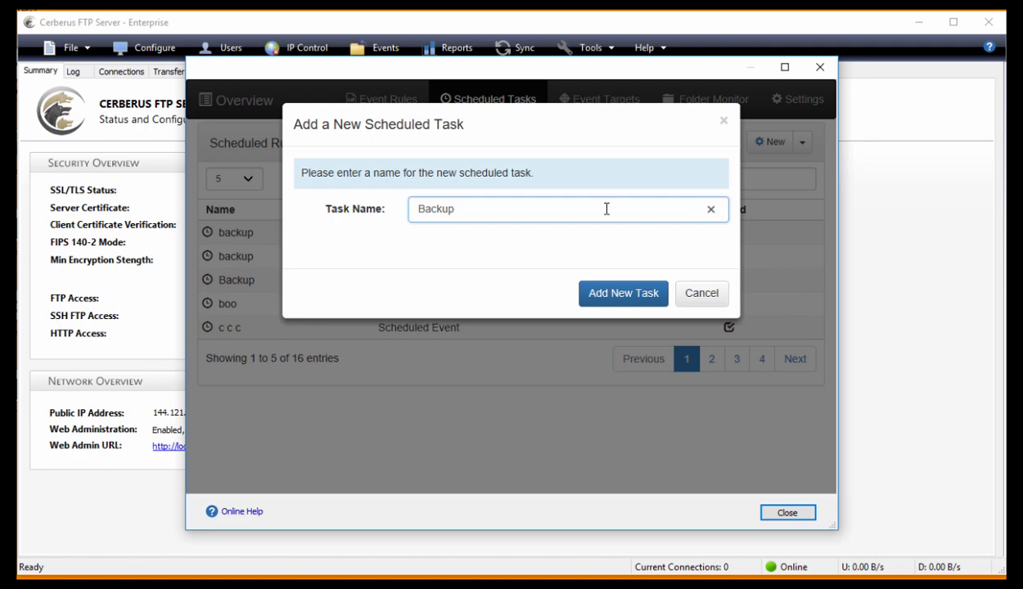
left_click(622, 293)
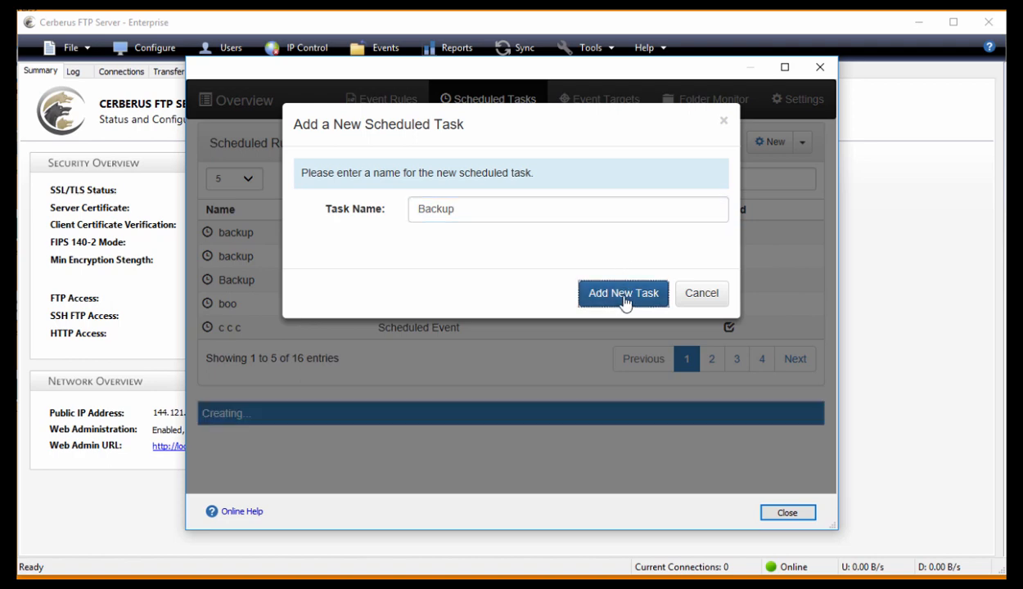
left_click(622, 293)
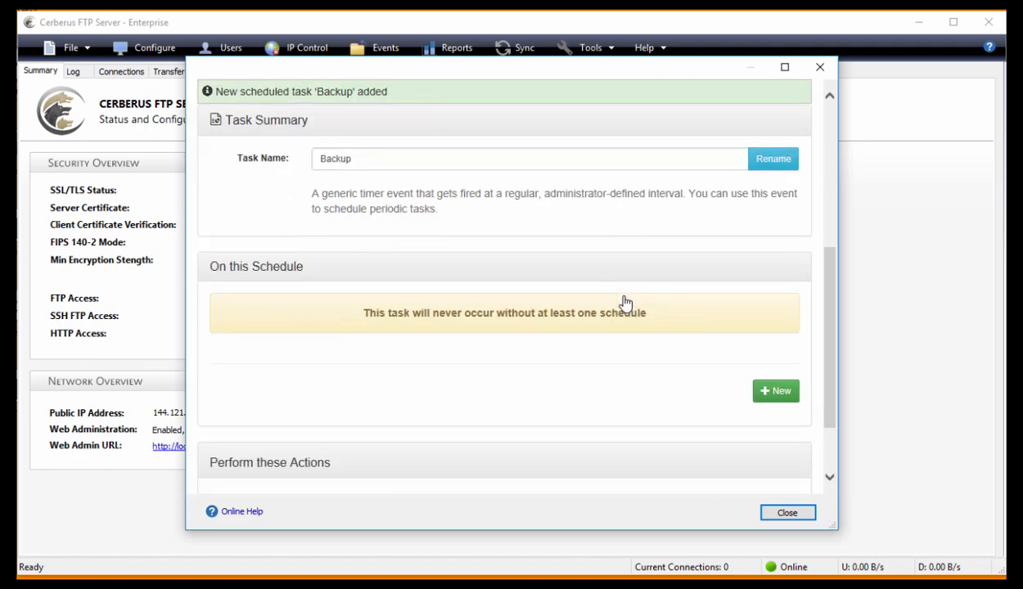
mouse_move(776, 391)
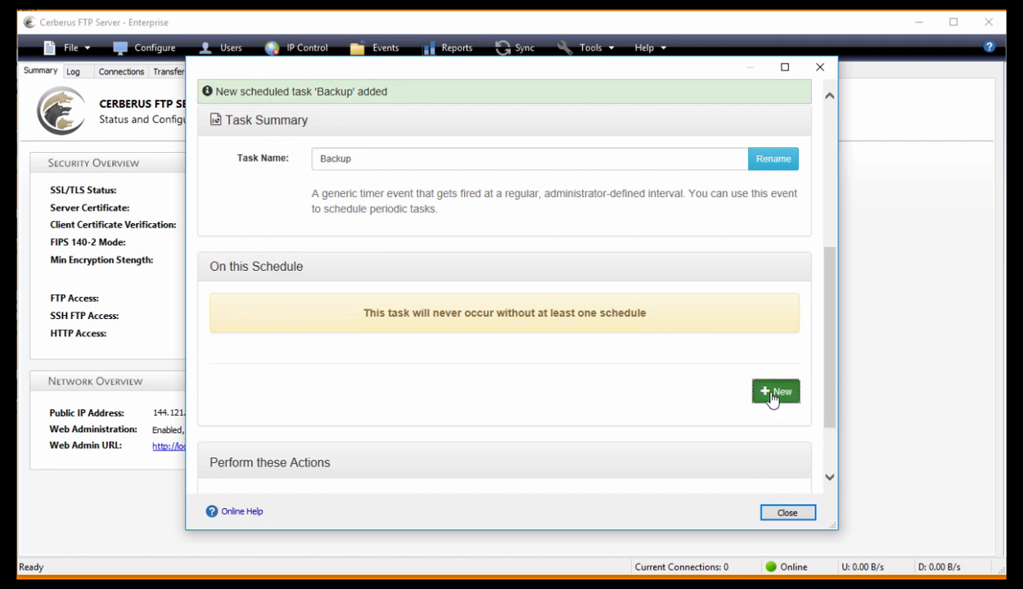
Add a schedule starting 27 Apr 2017 that repeats every 1 Day
left_click(775, 392)
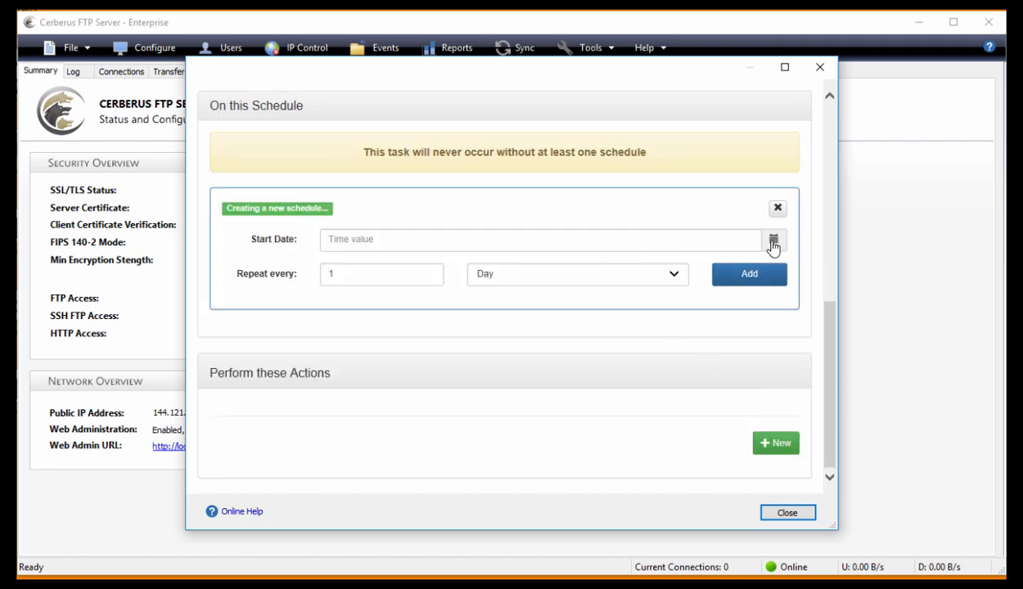
left_click(773, 239)
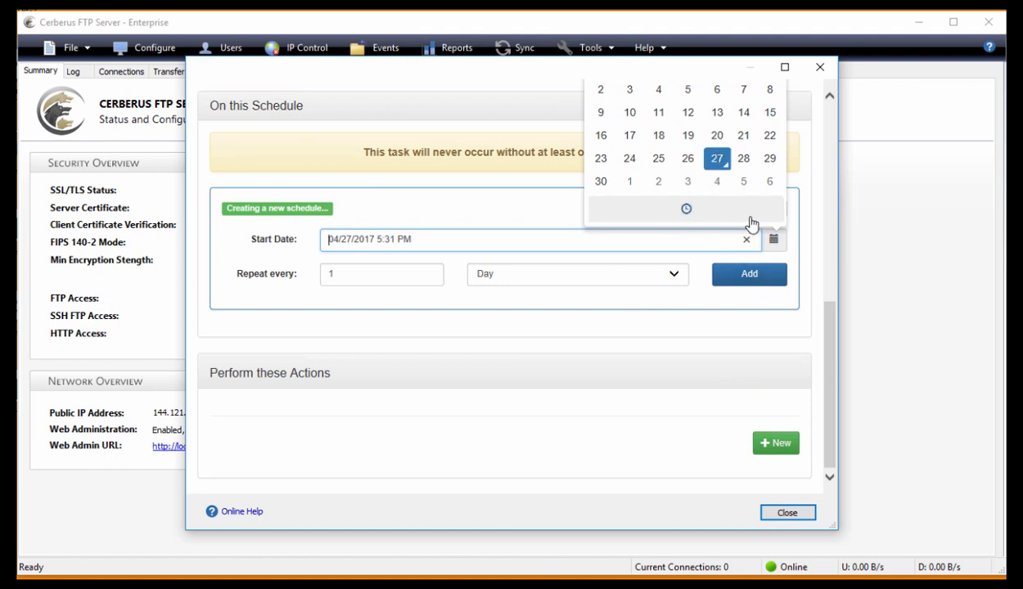
left_click(380, 273)
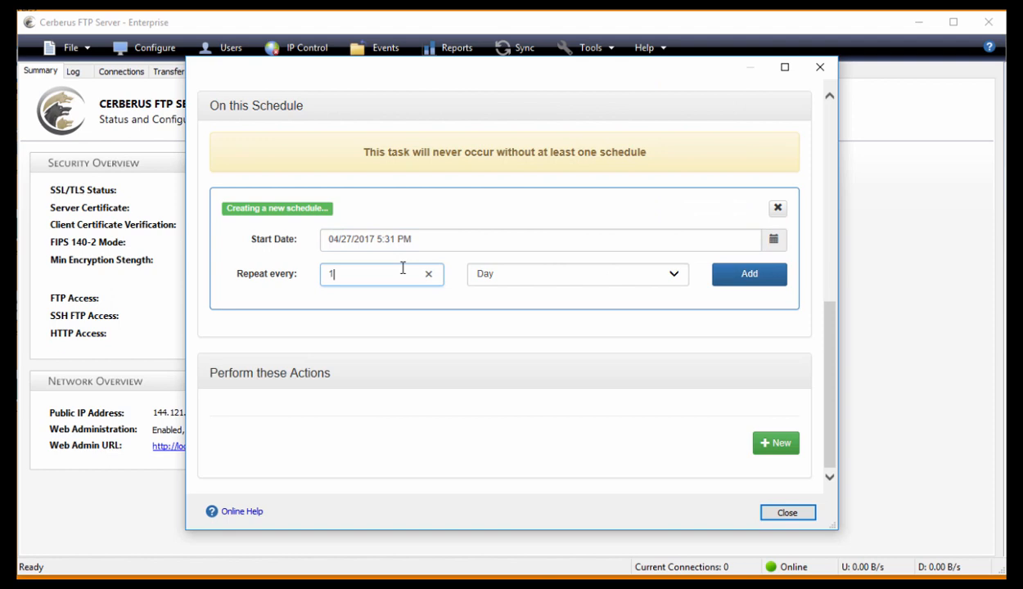
mouse_move(733, 295)
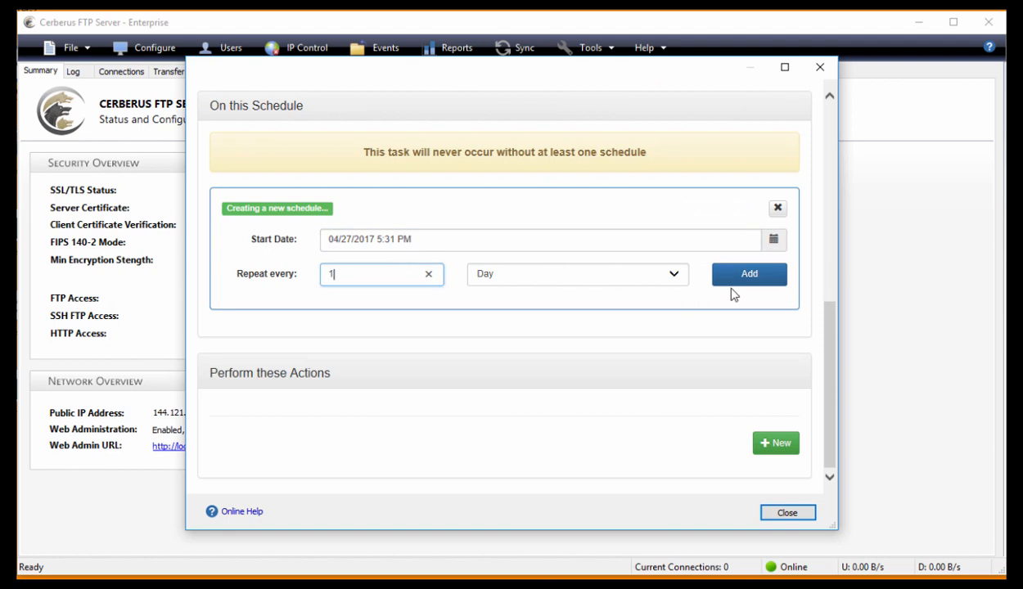
left_click(748, 273)
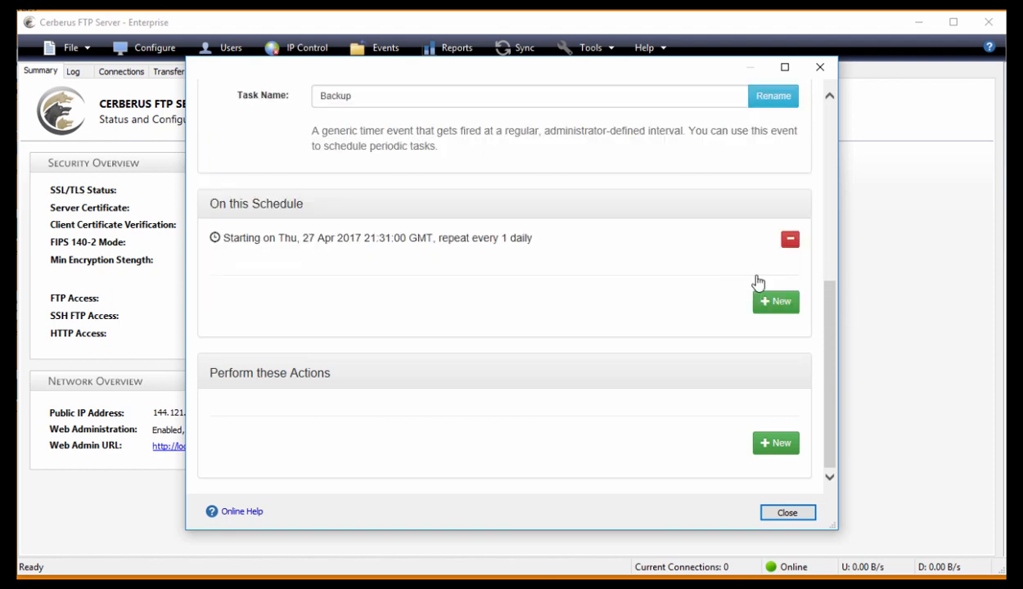
mouse_move(769, 432)
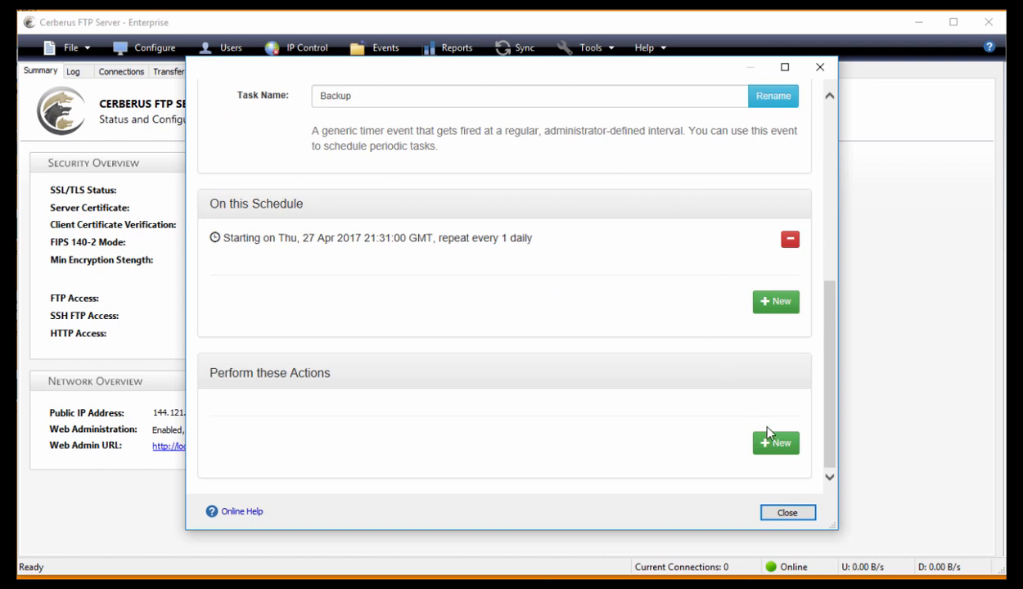
mouse_move(745, 435)
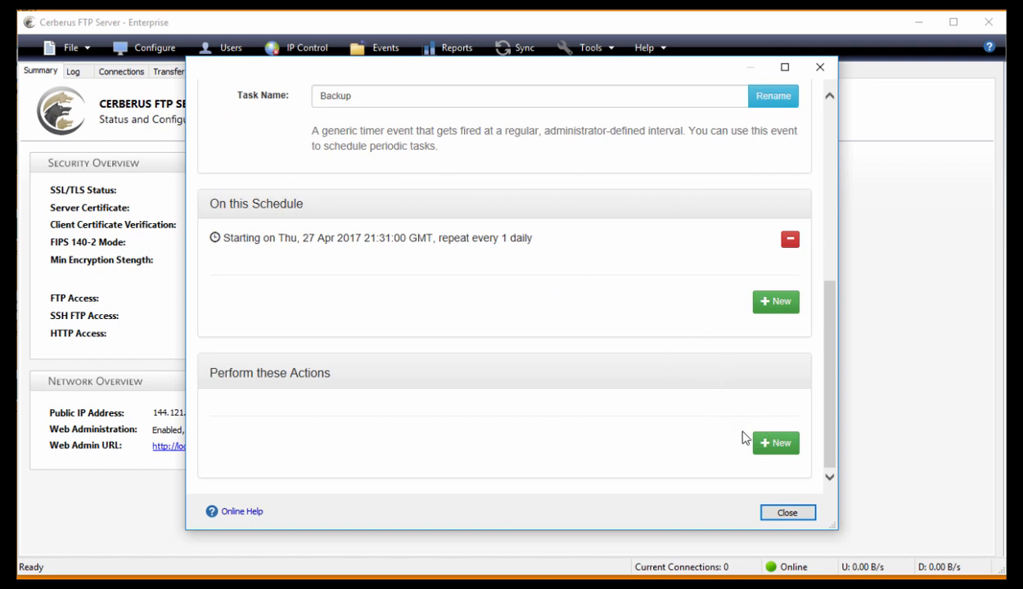
Add a Launch Server Operation action creating a server configuration backup file to C:\junk
left_click(775, 442)
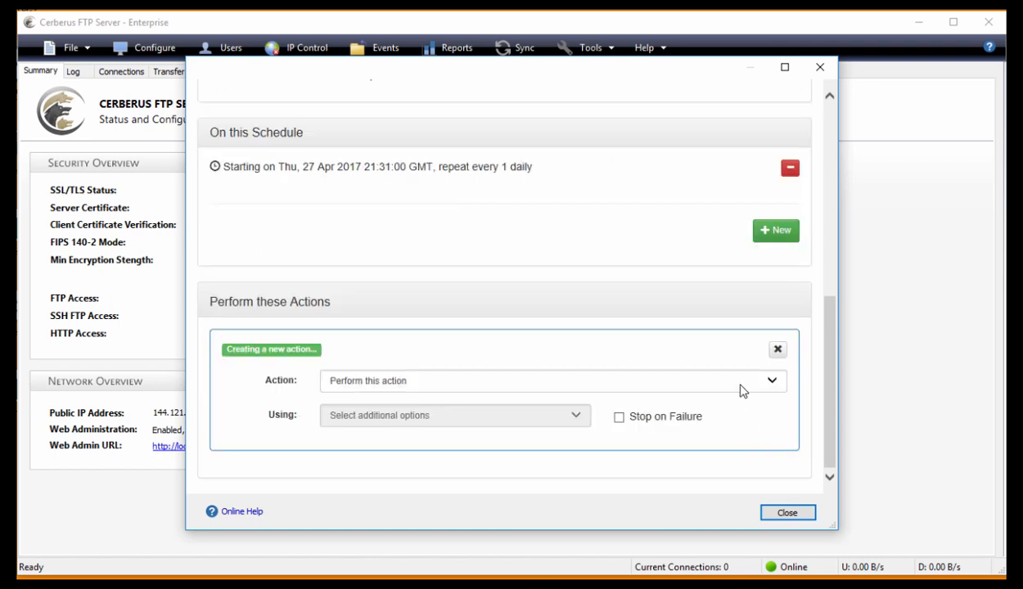
left_click(769, 379)
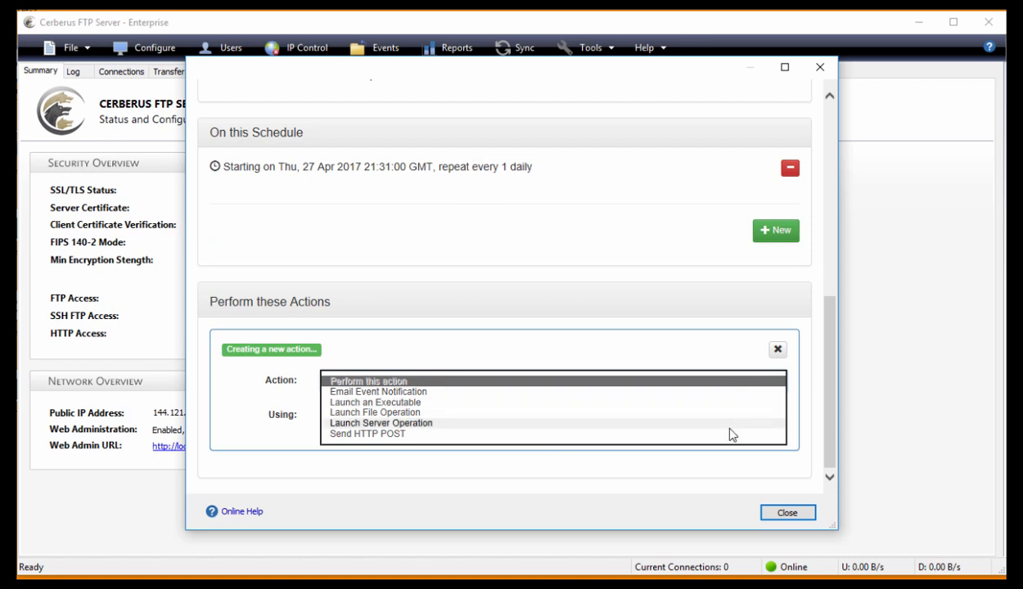
left_click(381, 422)
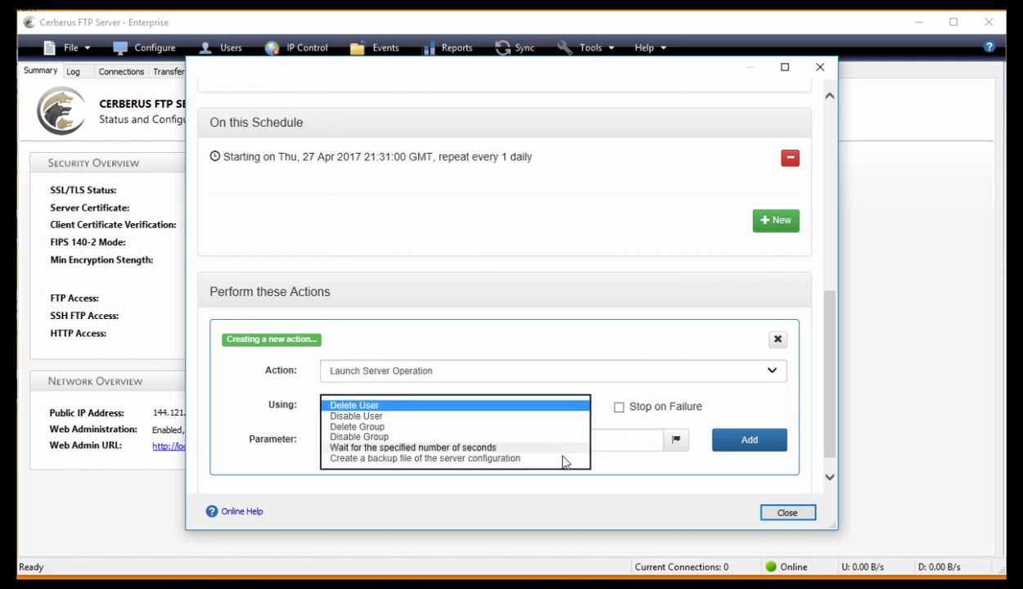
left_click(424, 459)
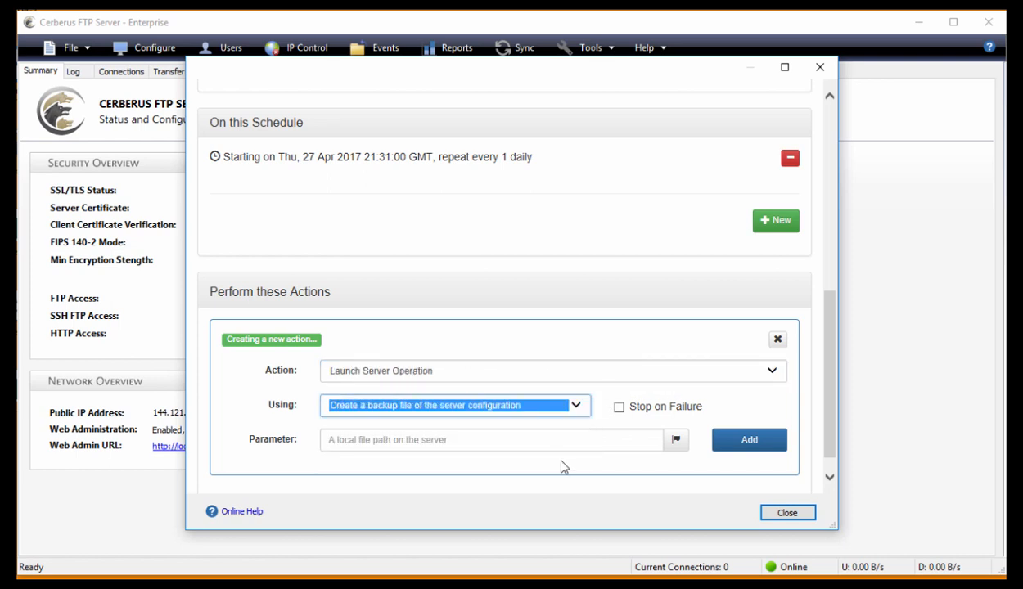
type("C")
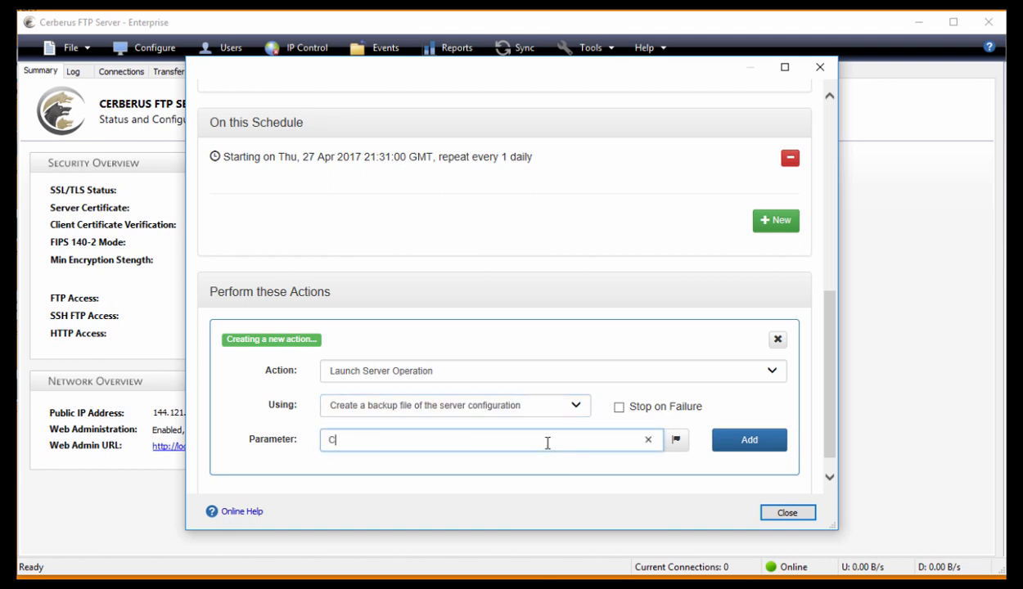
type(":\\")
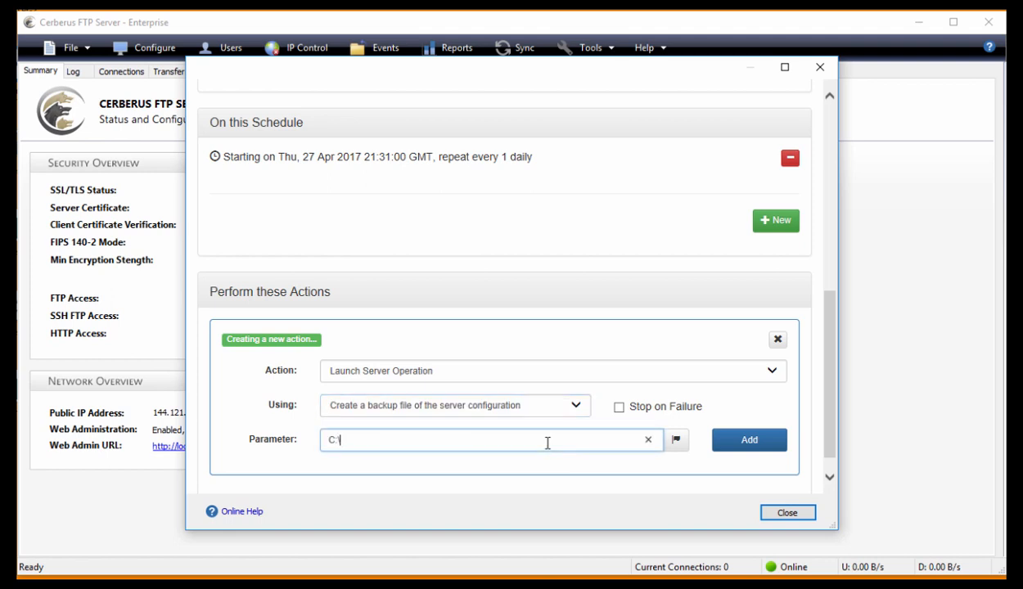
type("junk")
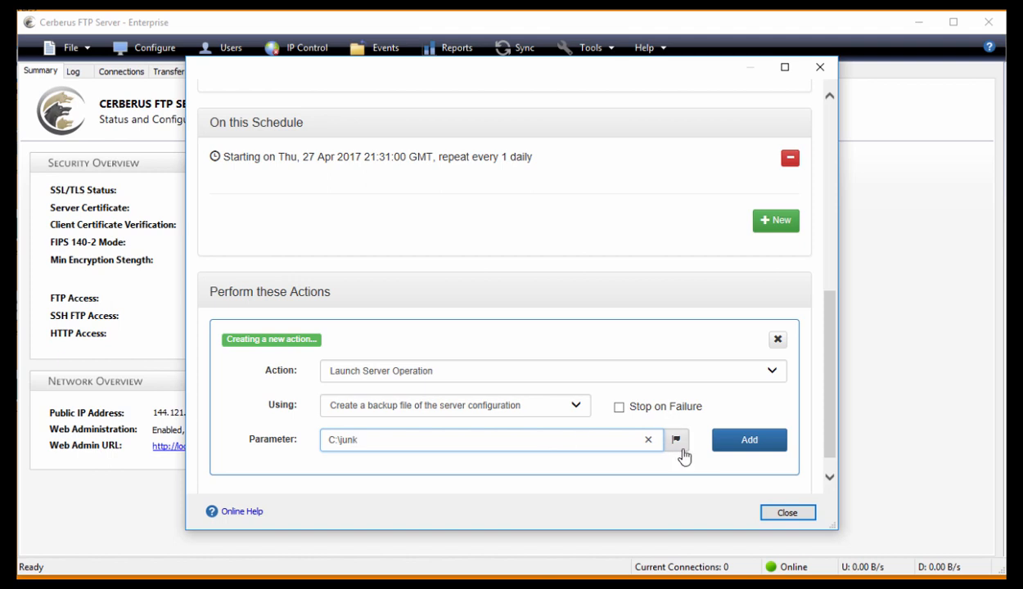
left_click(748, 438)
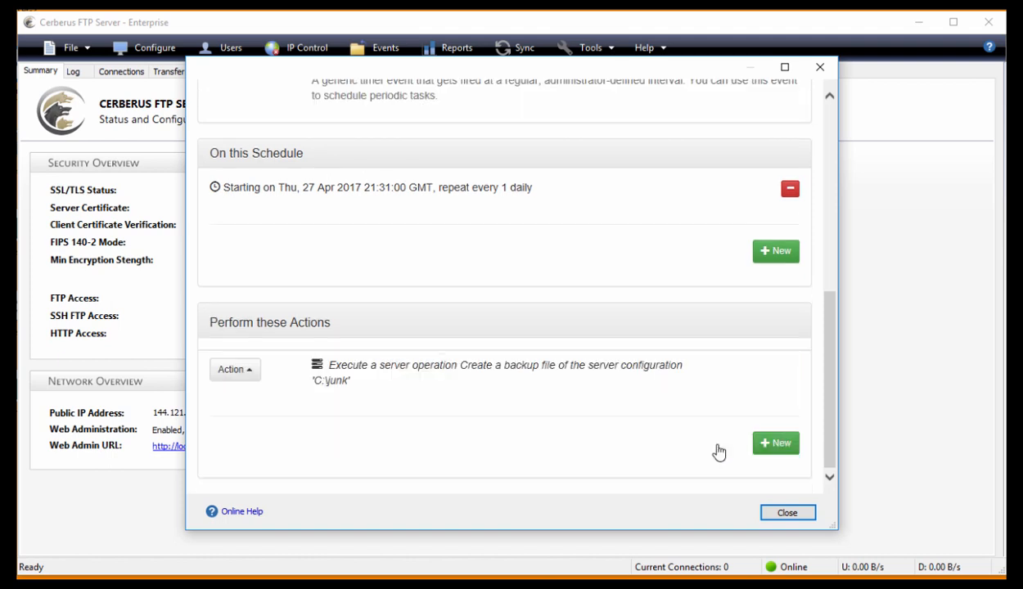
left_click(776, 442)
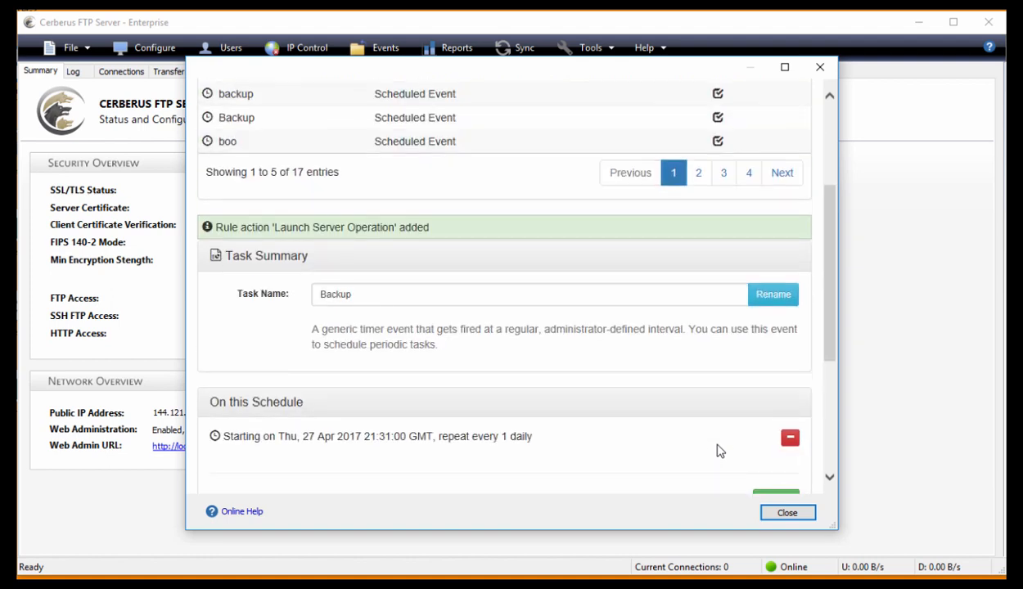